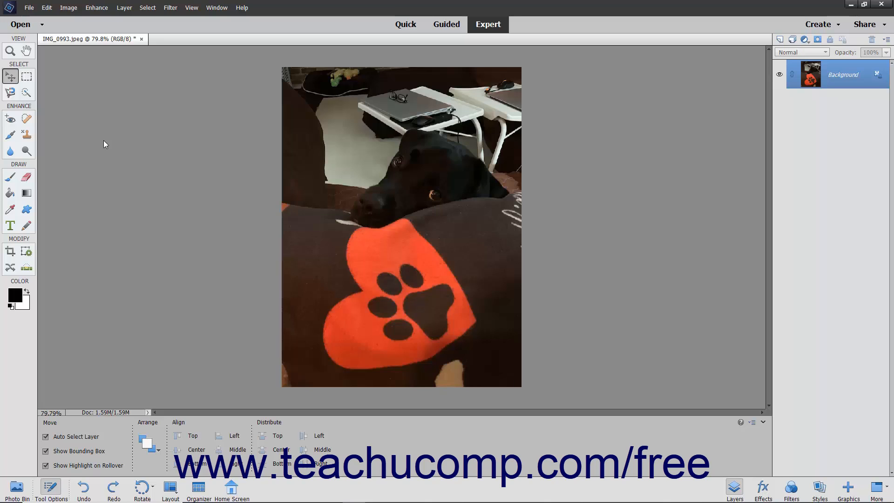
# Bring up the Print dialog for the dog photo from the File menu.
pyautogui.click(29, 8)
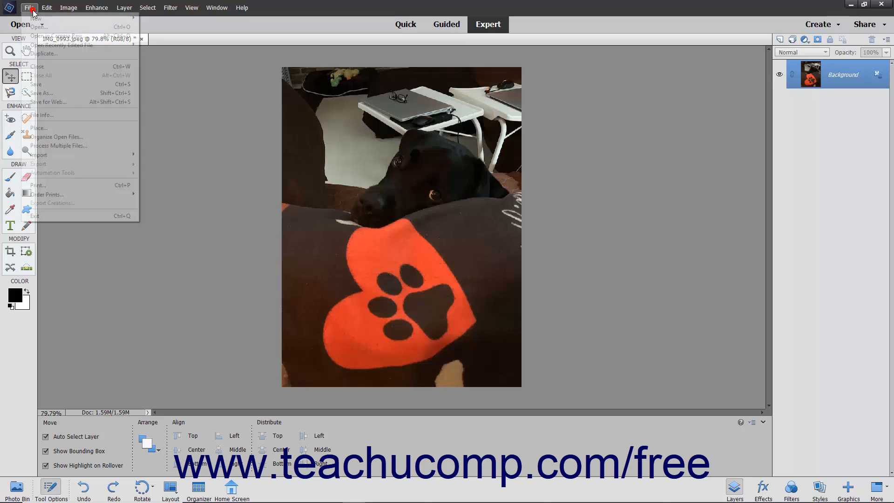
pyautogui.moveTo(57, 184)
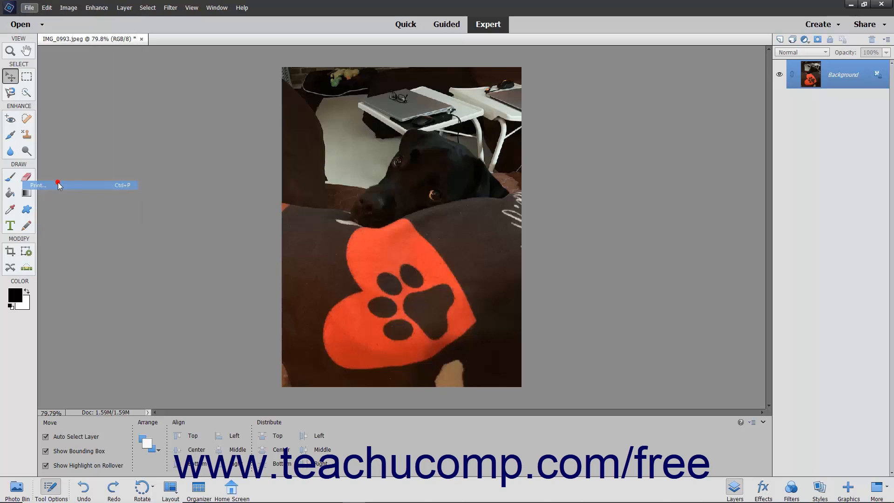
pyautogui.moveTo(143, 196)
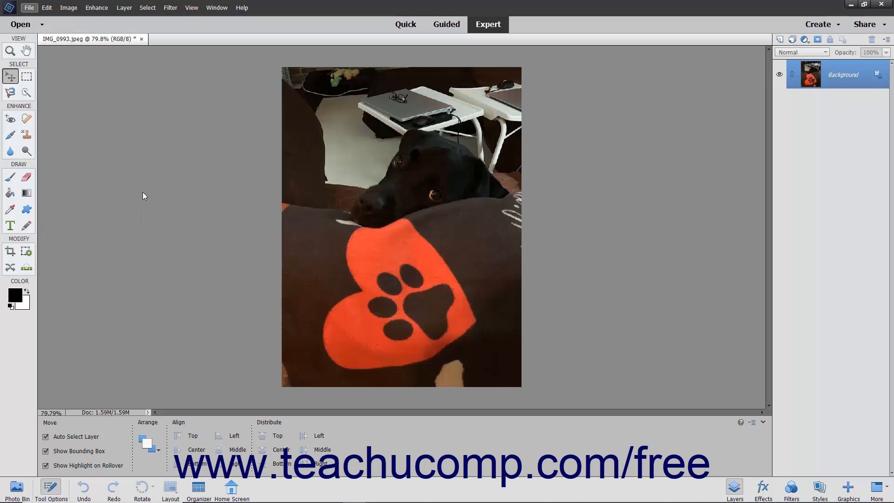
pyautogui.click(29, 8)
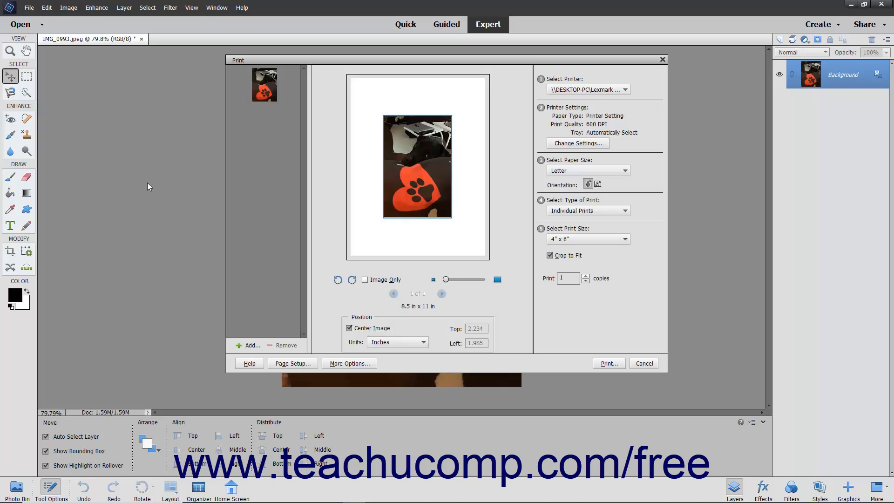
pyautogui.moveTo(327, 170)
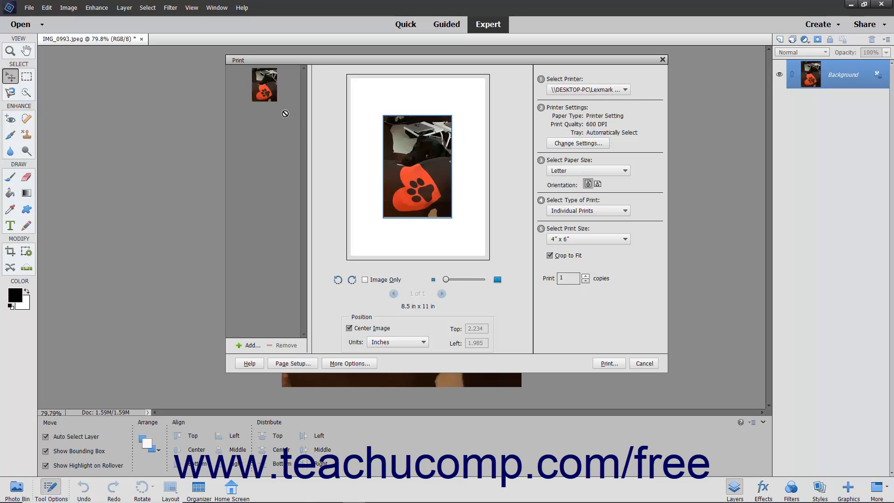
pyautogui.moveTo(273, 288)
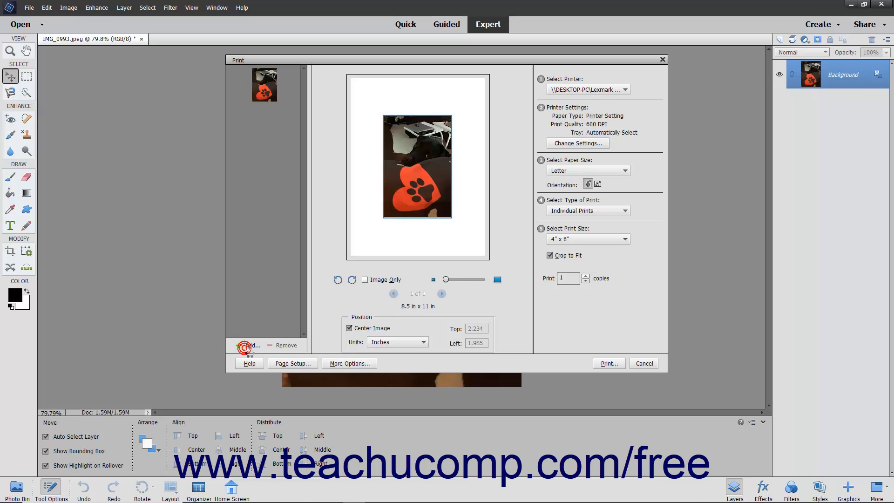
# Add photos from the Entire Catalog, marking the pen-sketch and medallion thumbnails.
pyautogui.click(248, 345)
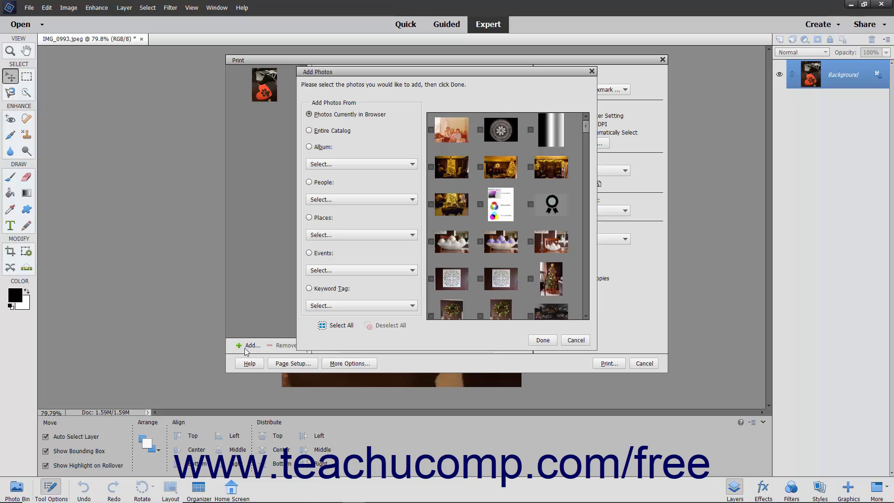
pyautogui.moveTo(376, 235)
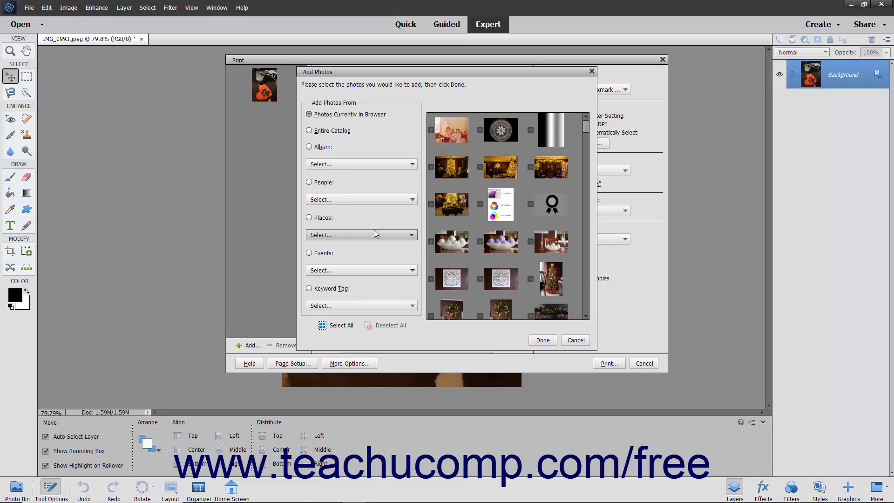
pyautogui.moveTo(374, 234)
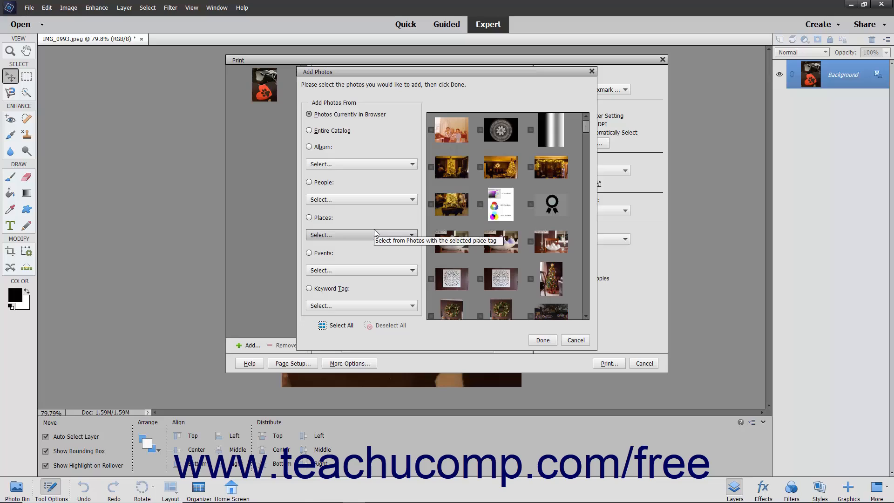
pyautogui.moveTo(352, 222)
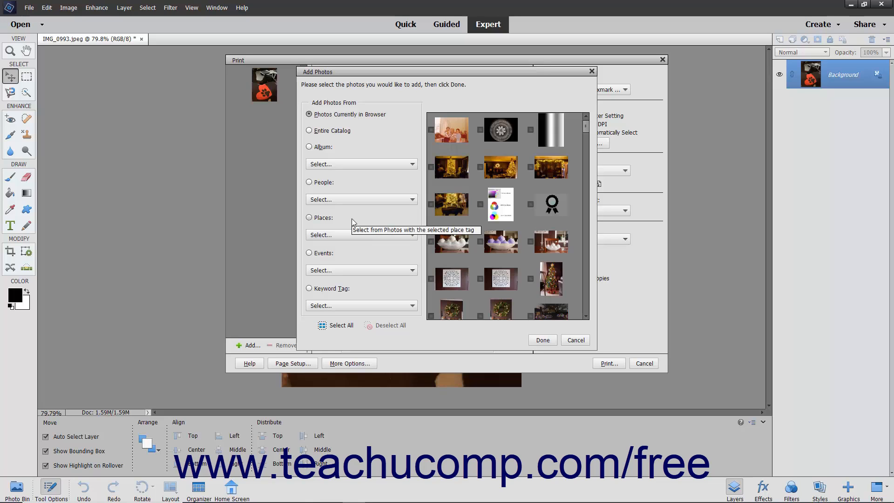
pyautogui.moveTo(352, 207)
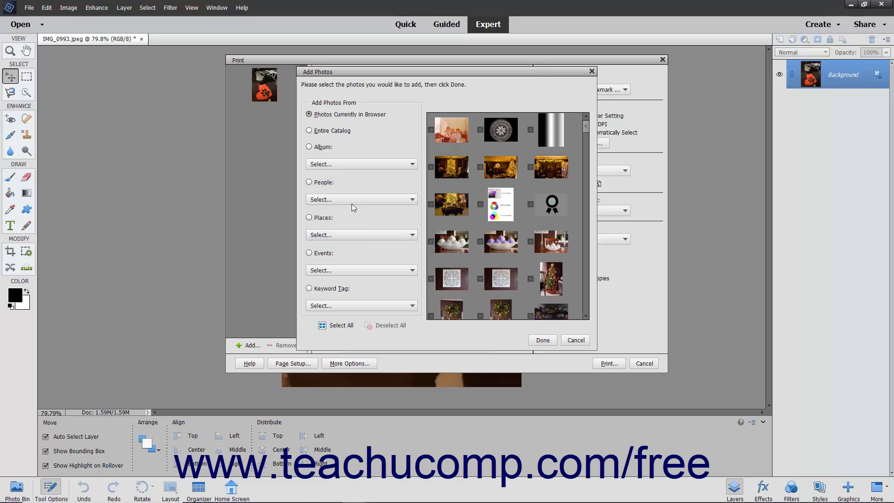
pyautogui.click(309, 130)
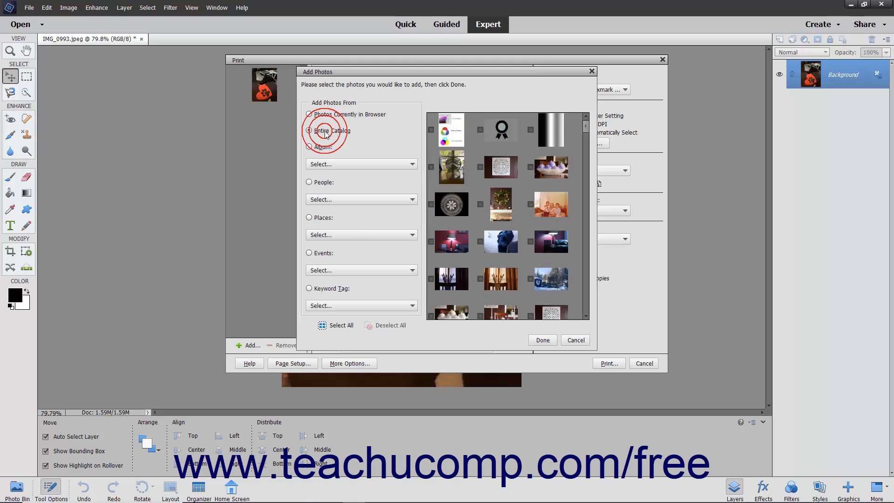
pyautogui.click(310, 130)
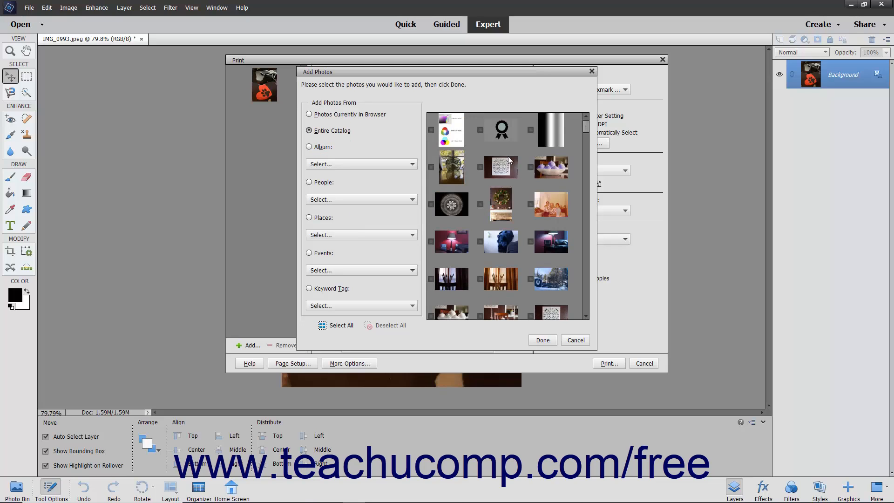
pyautogui.moveTo(497, 166)
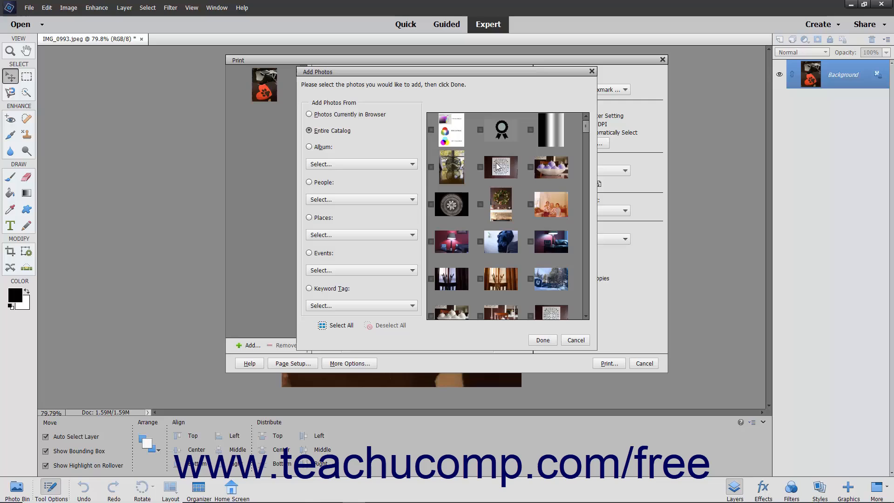
pyautogui.click(479, 167)
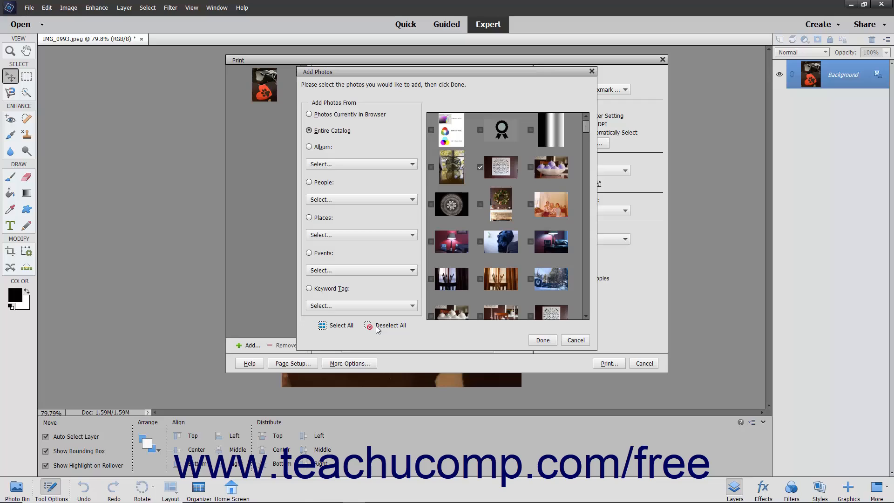
pyautogui.click(451, 204)
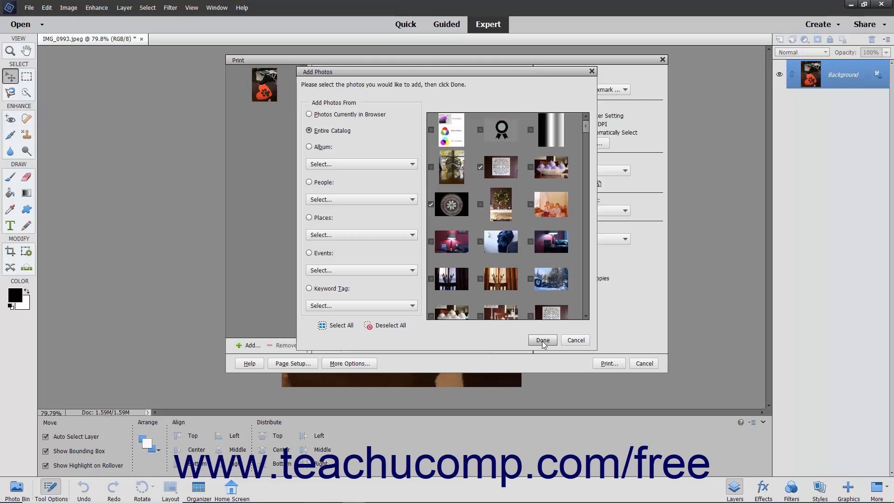
pyautogui.moveTo(574, 340)
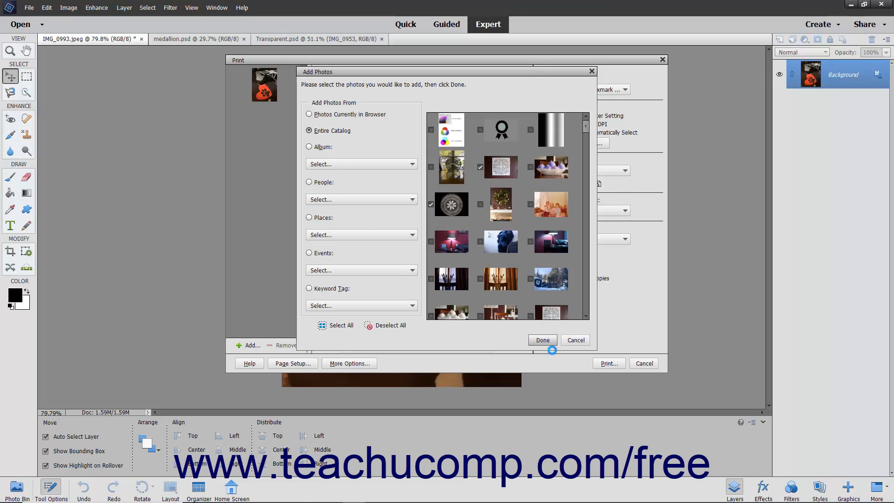
# Confirm the added photos, remove the sketch, and preview the medallion and dog pages.
pyautogui.click(541, 340)
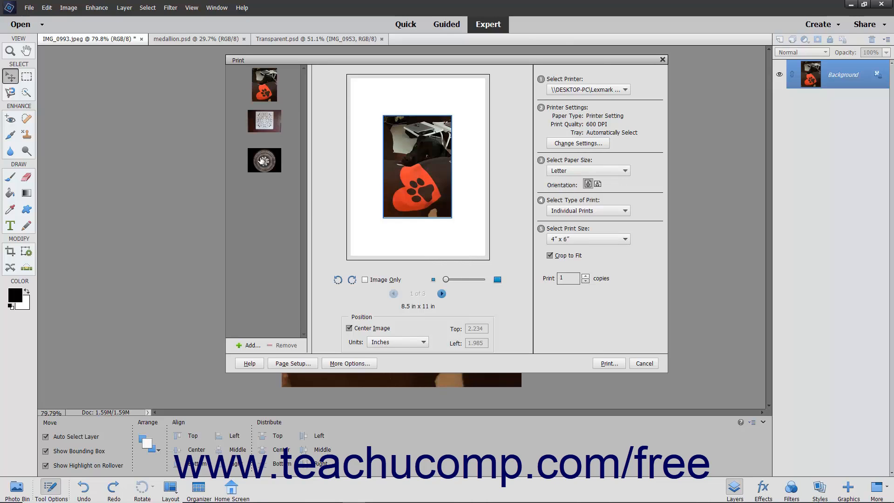
pyautogui.click(263, 121)
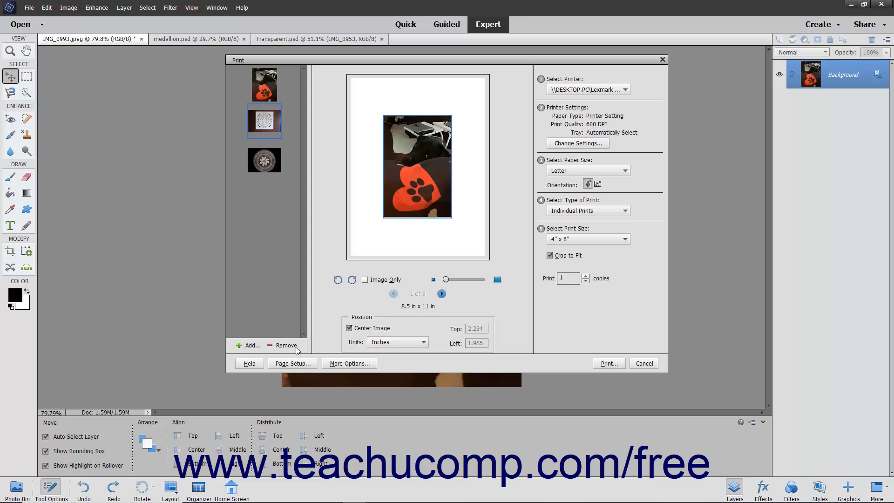
pyautogui.click(286, 344)
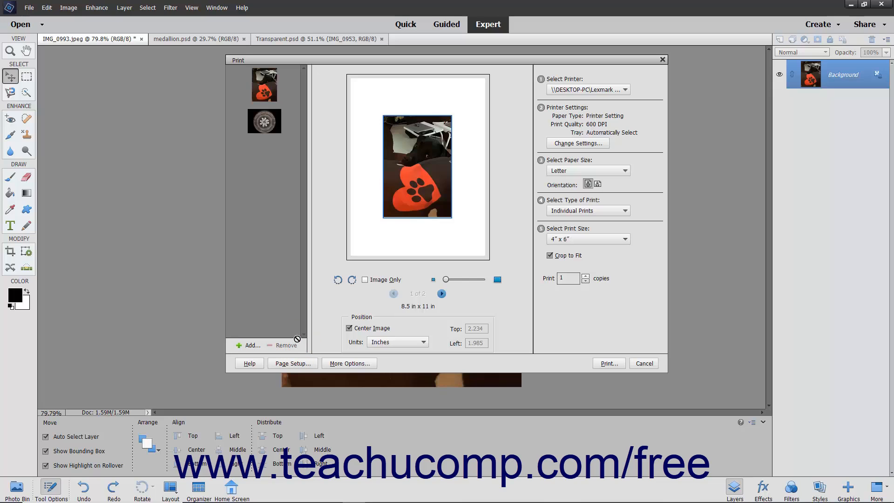
pyautogui.moveTo(285, 270)
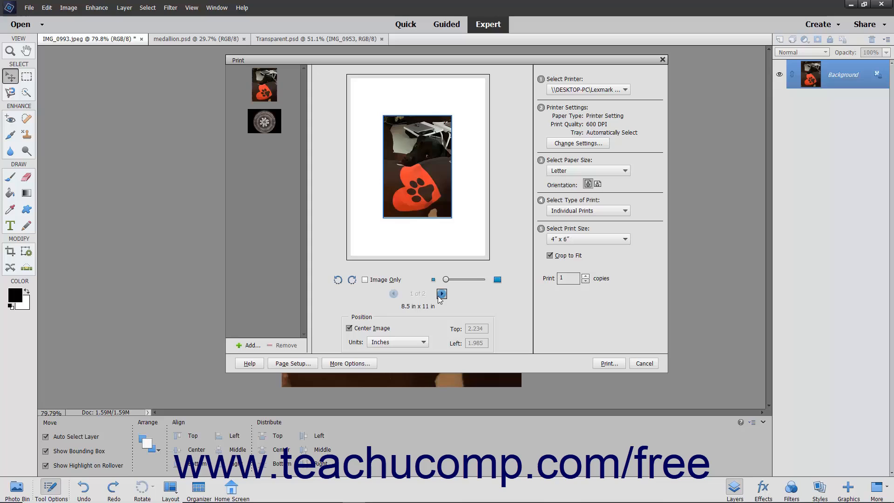
pyautogui.click(442, 294)
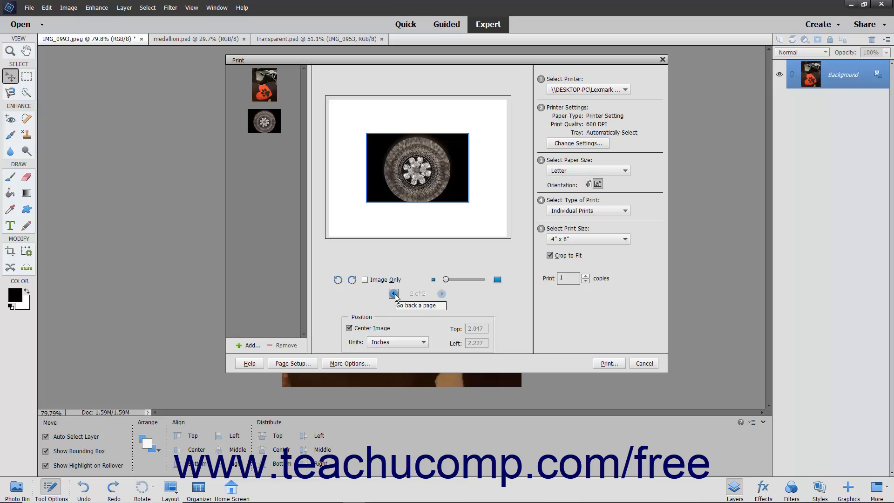
pyautogui.click(394, 293)
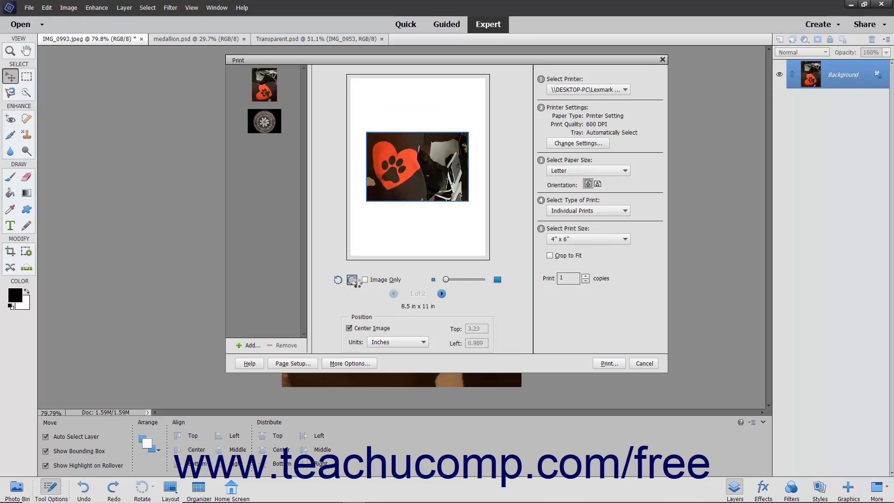
# Rotate the photo with Image Only ticked, return it upright, then zoom it to maximum.
pyautogui.click(337, 280)
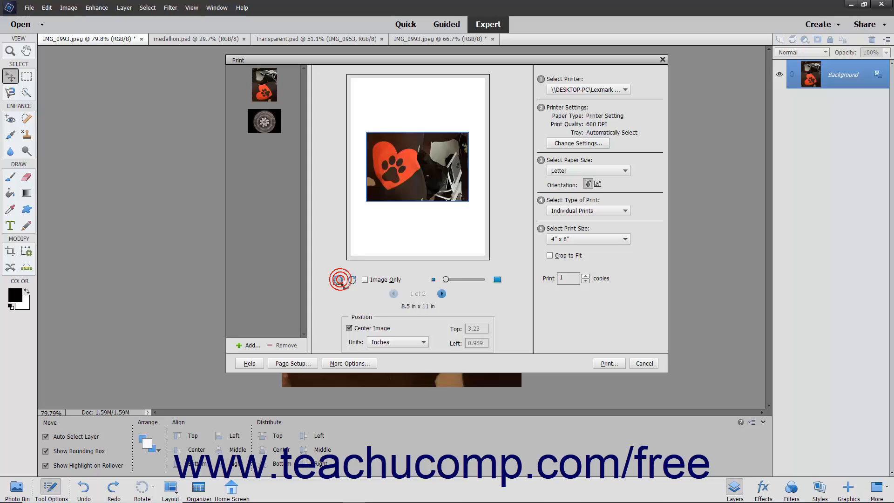
pyautogui.click(339, 279)
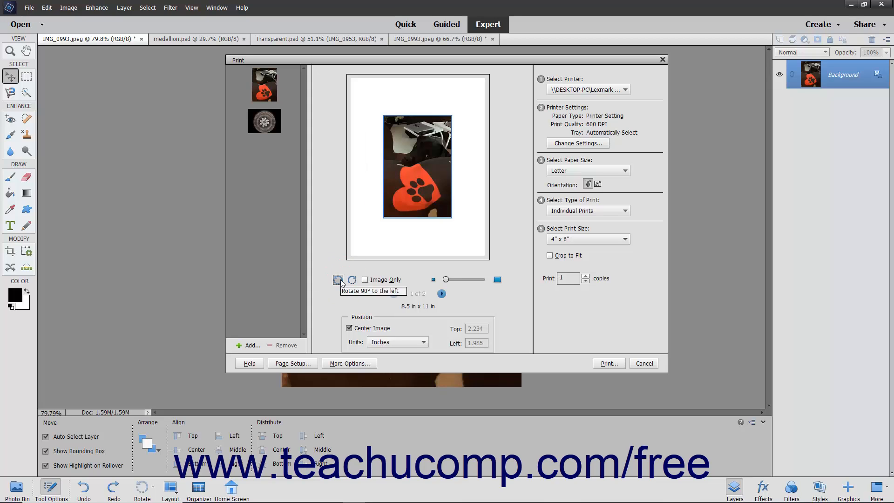
pyautogui.moveTo(344, 284)
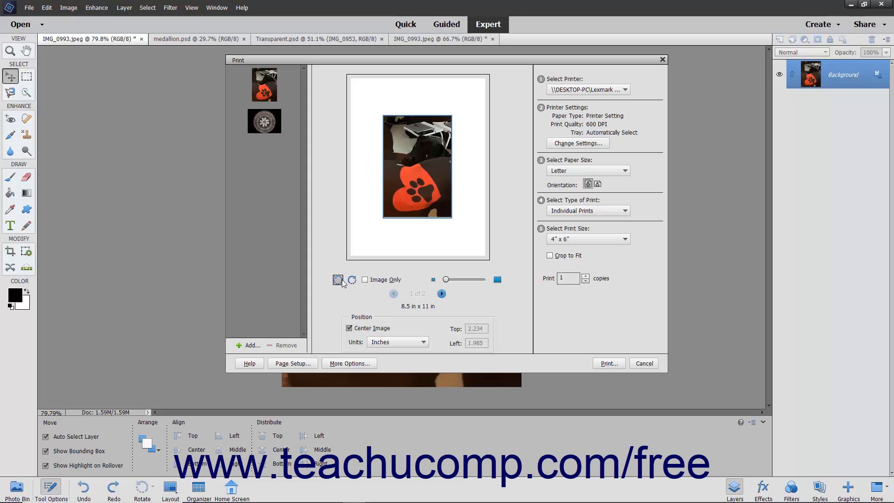
pyautogui.moveTo(337, 280)
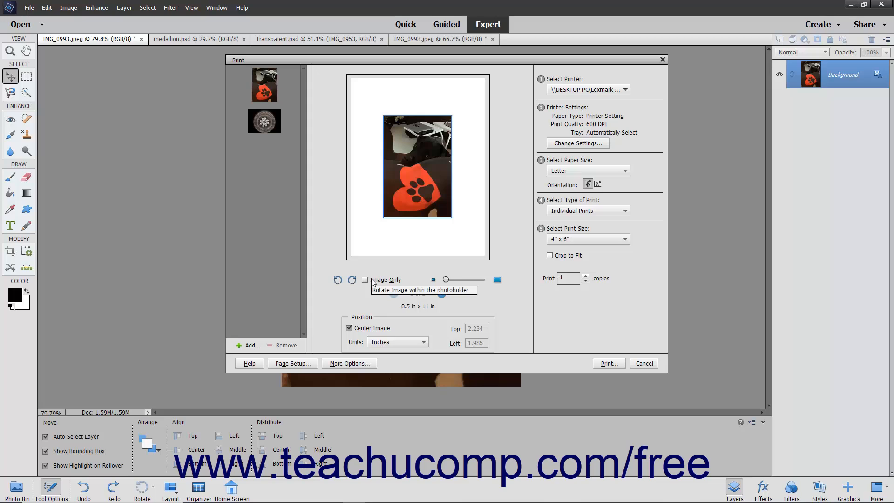
pyautogui.click(365, 279)
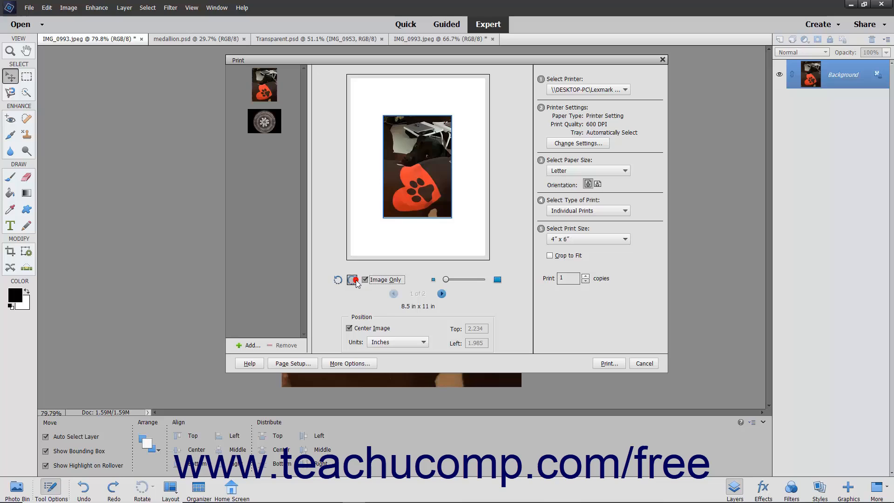
pyautogui.click(339, 279)
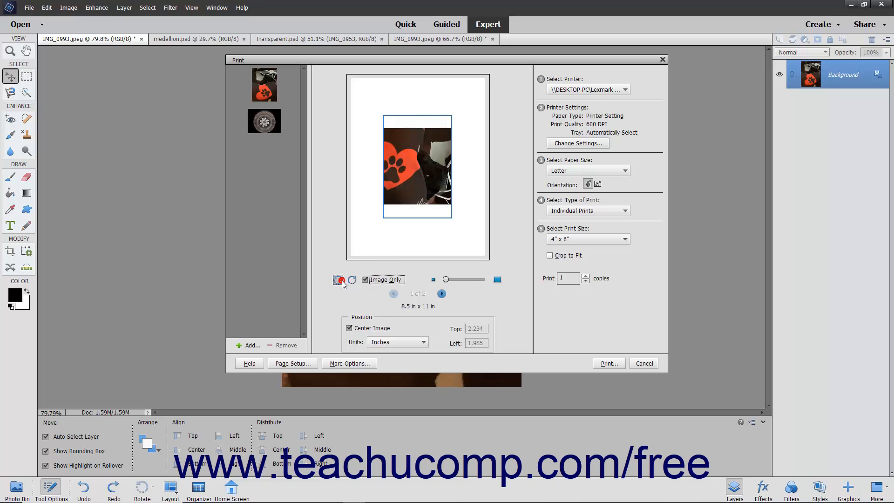
pyautogui.click(340, 280)
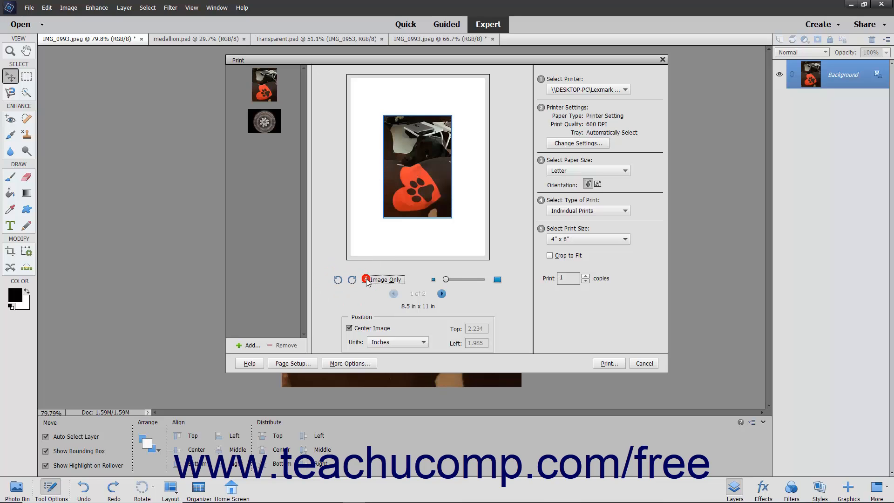
pyautogui.moveTo(352, 280)
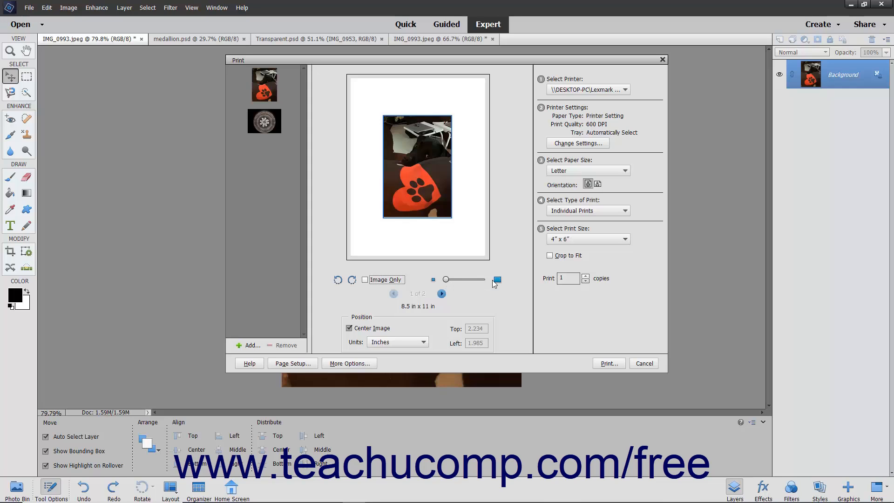
pyautogui.moveTo(497, 279)
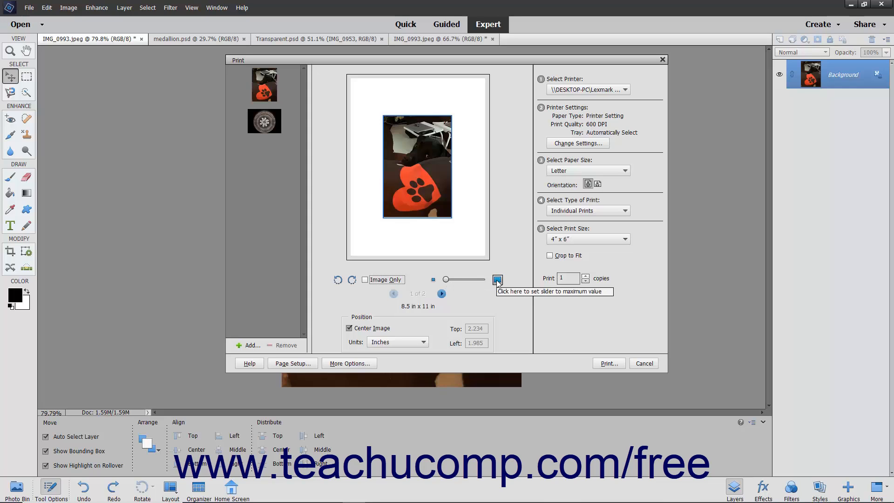
pyautogui.click(497, 279)
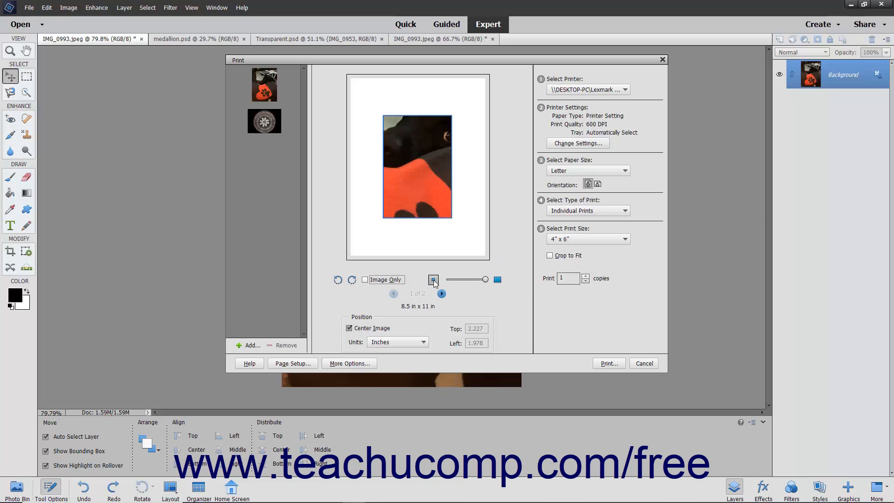
# Reset zoom to minimum, untick Center Image to try the Top field, then re-centre it.
pyautogui.click(433, 280)
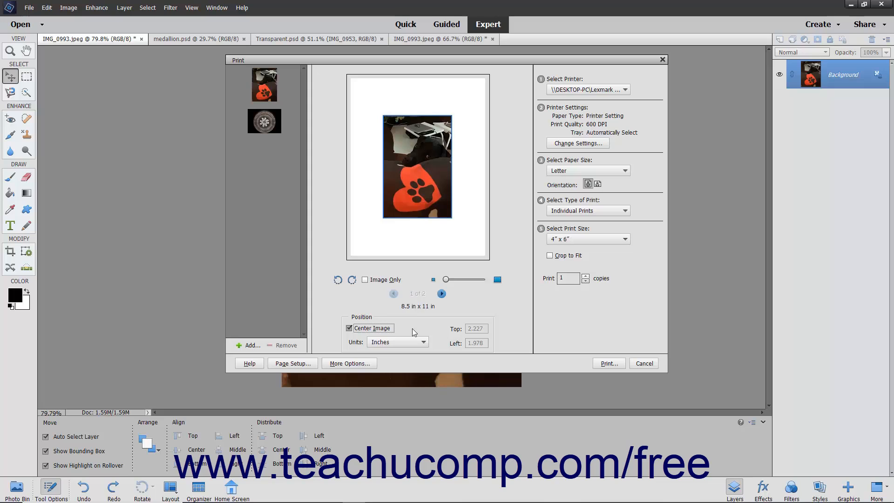
pyautogui.moveTo(373, 328)
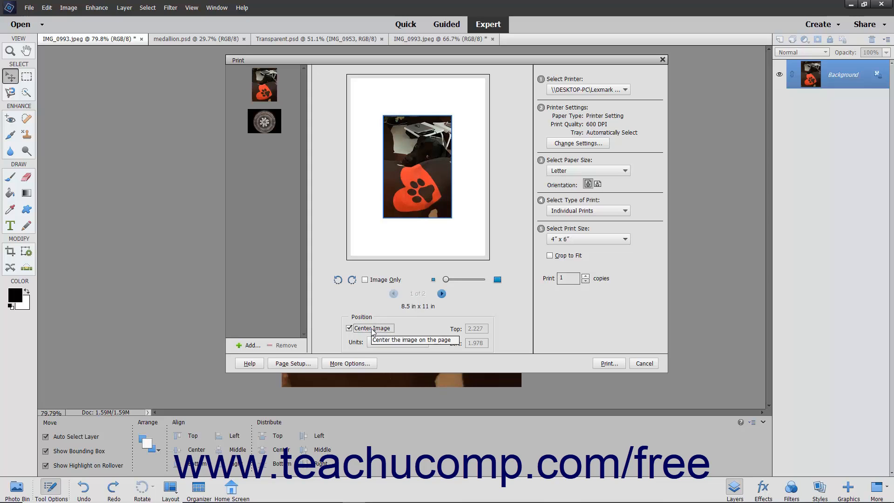
pyautogui.click(349, 328)
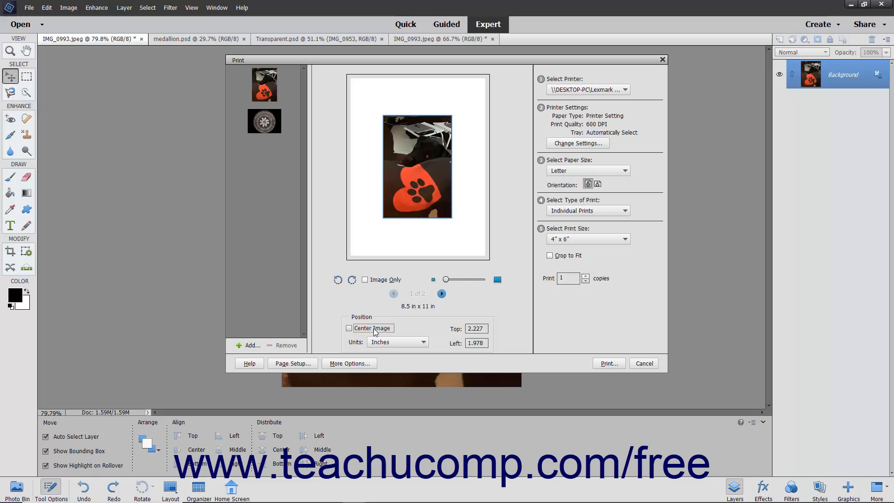
pyautogui.moveTo(476, 342)
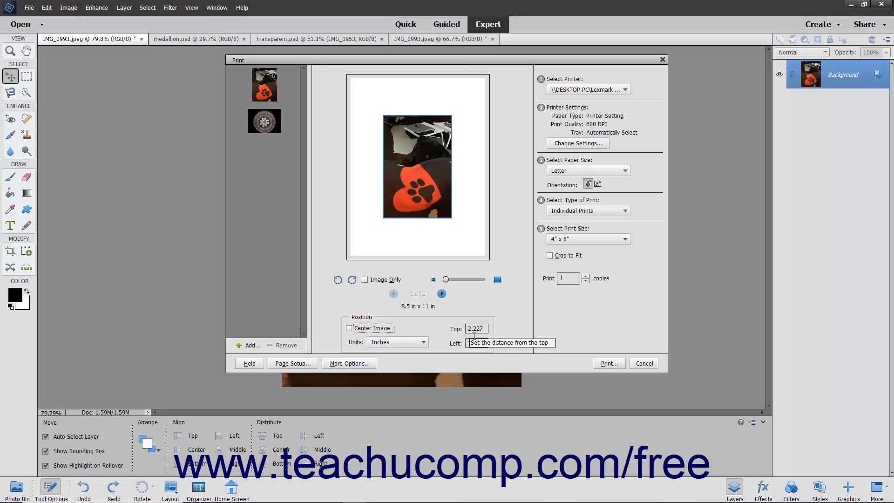
pyautogui.click(476, 343)
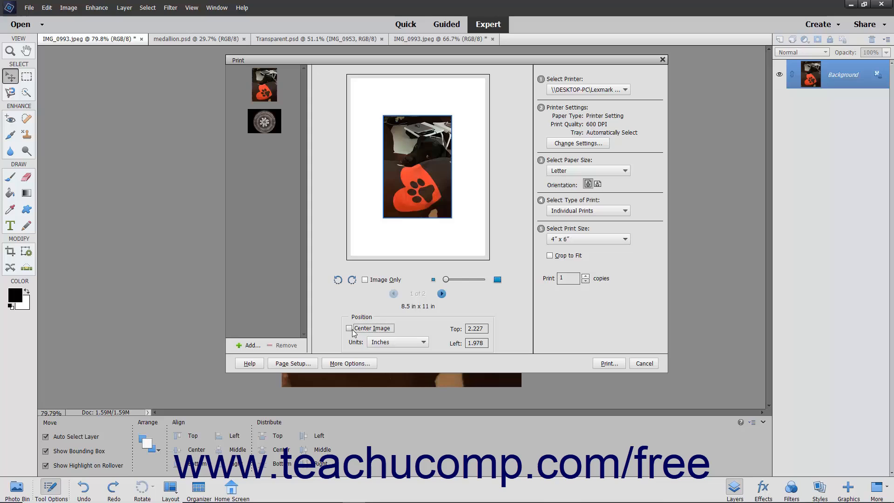
pyautogui.click(350, 328)
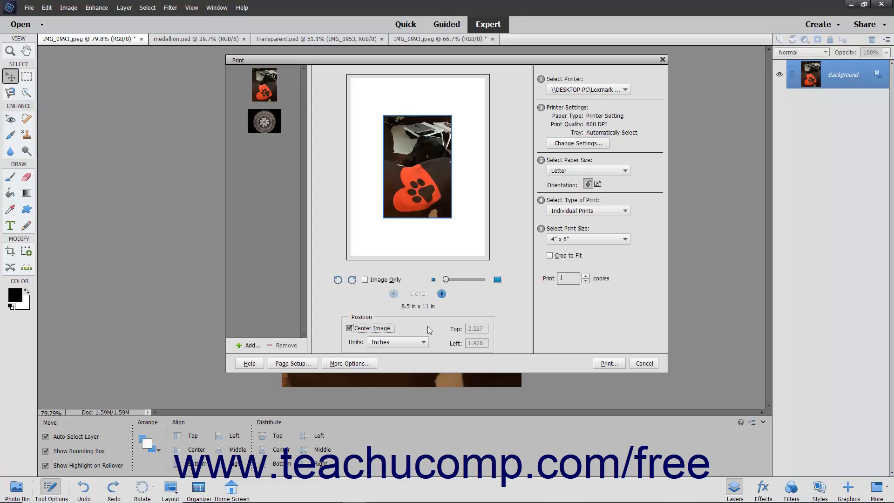
pyautogui.moveTo(598, 85)
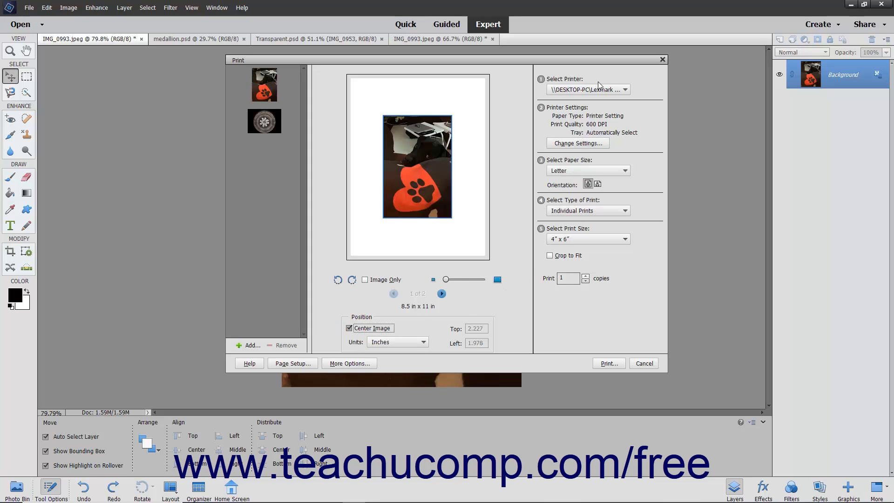
pyautogui.moveTo(588, 89)
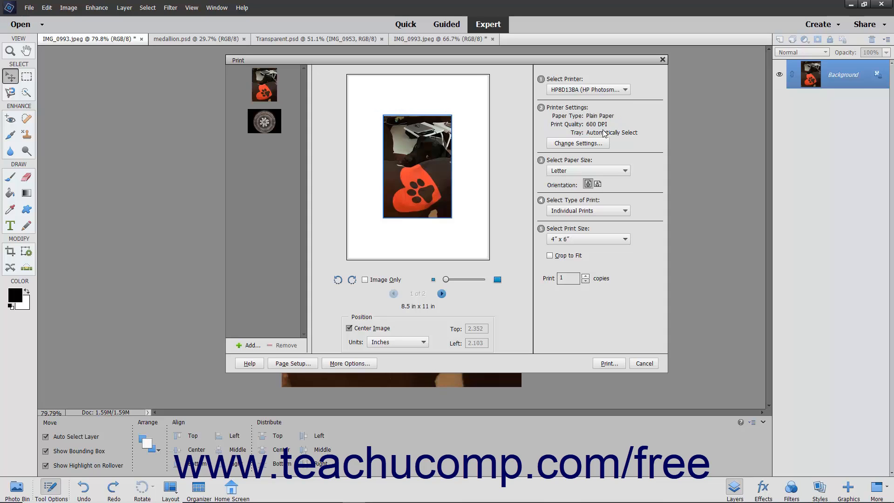
pyautogui.moveTo(589, 145)
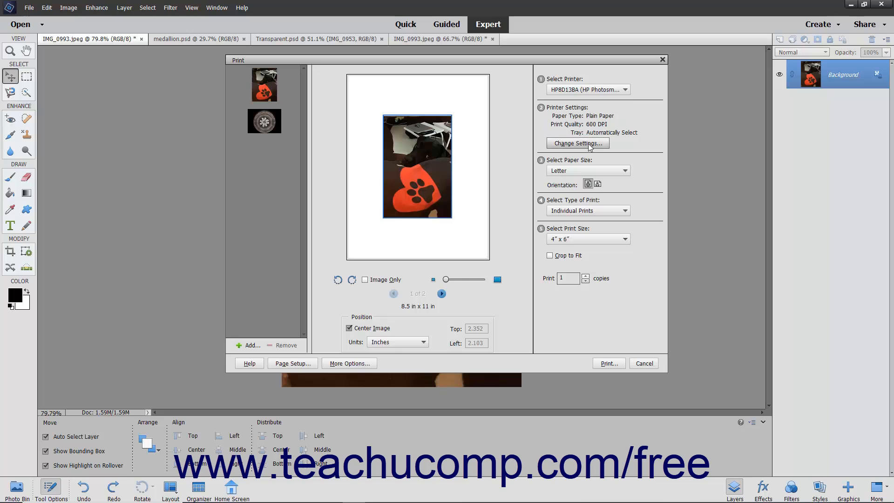
# In Change Settings, choose HP Everyday Photo Paper, Photo Tray and 5x7in size, then apply.
pyautogui.click(577, 143)
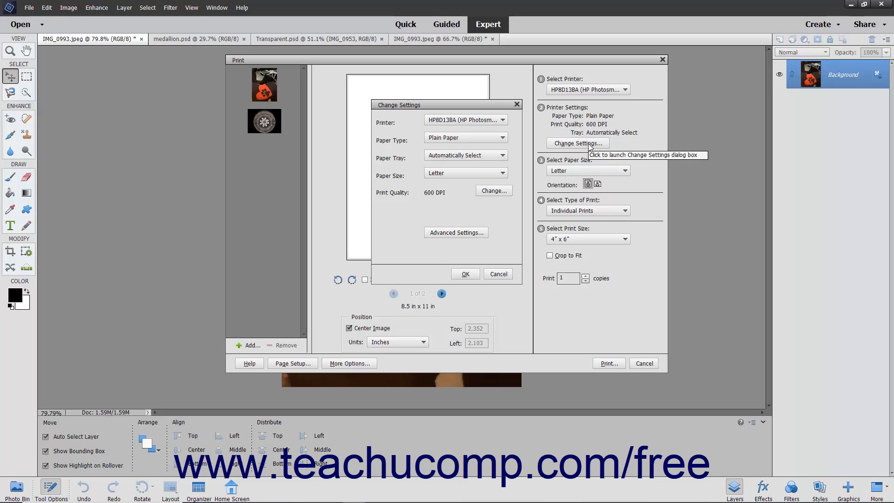
pyautogui.moveTo(588, 147)
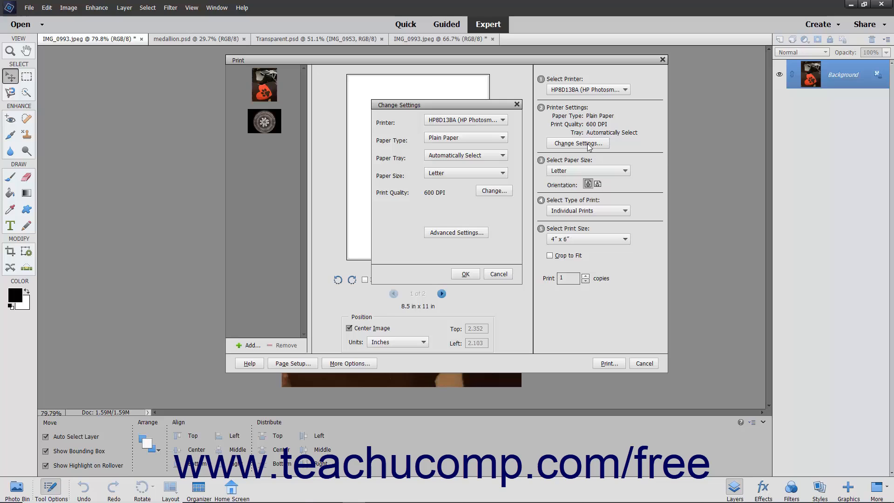
pyautogui.moveTo(495, 155)
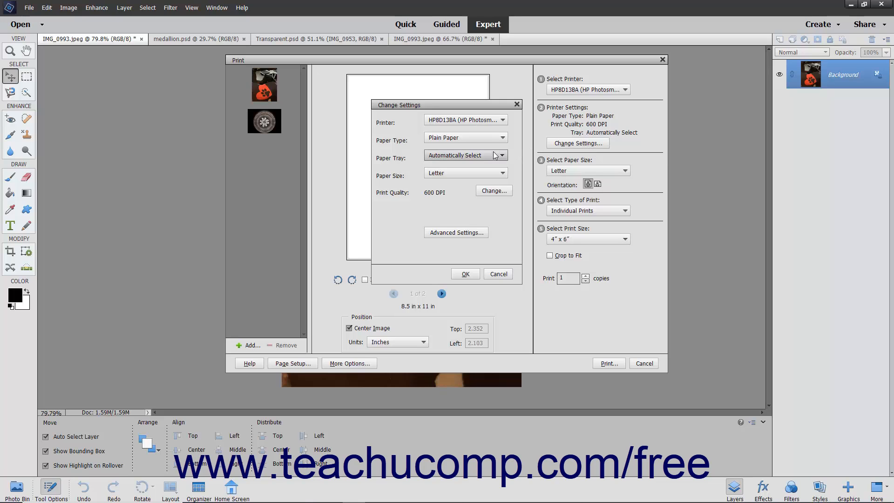
pyautogui.click(464, 137)
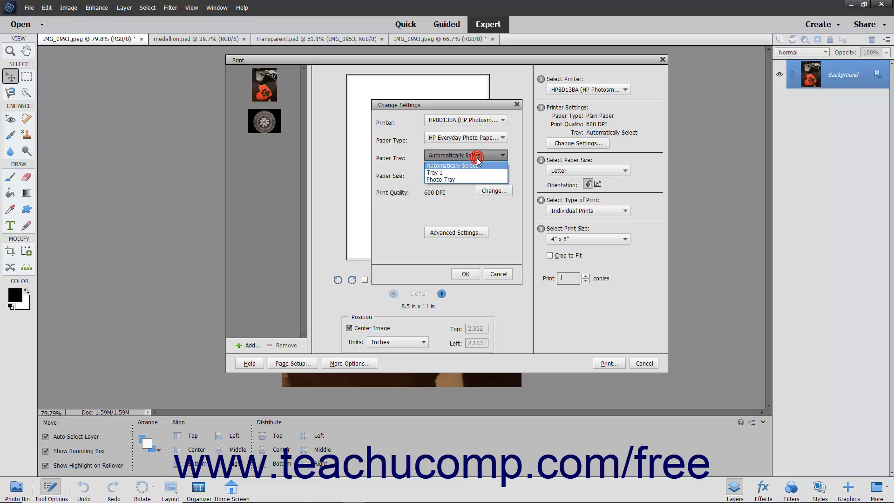
pyautogui.click(441, 179)
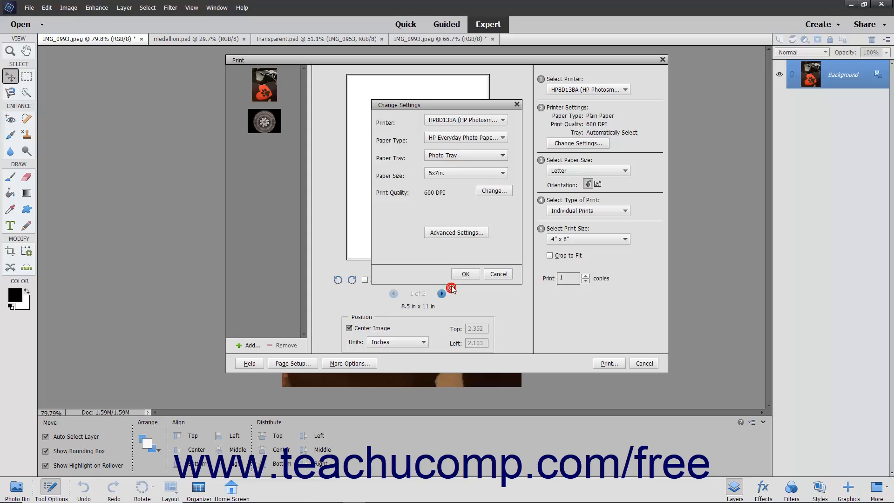
pyautogui.moveTo(460, 193)
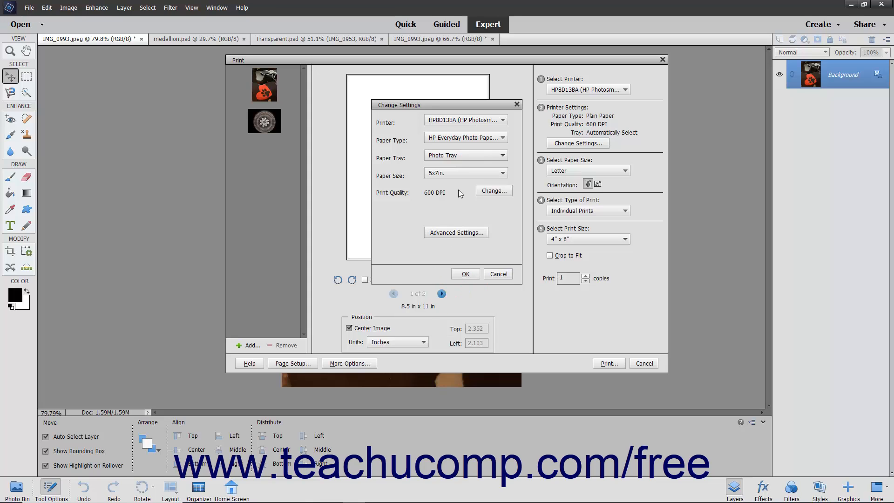
pyautogui.click(465, 274)
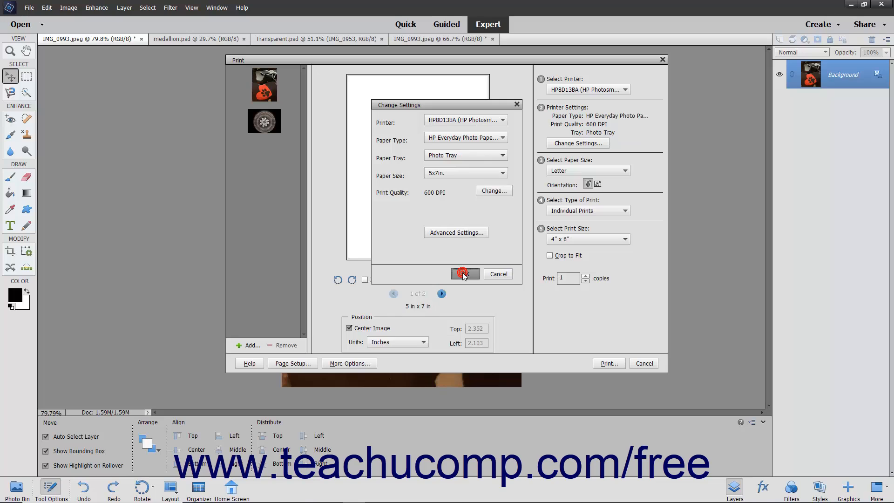
pyautogui.click(465, 274)
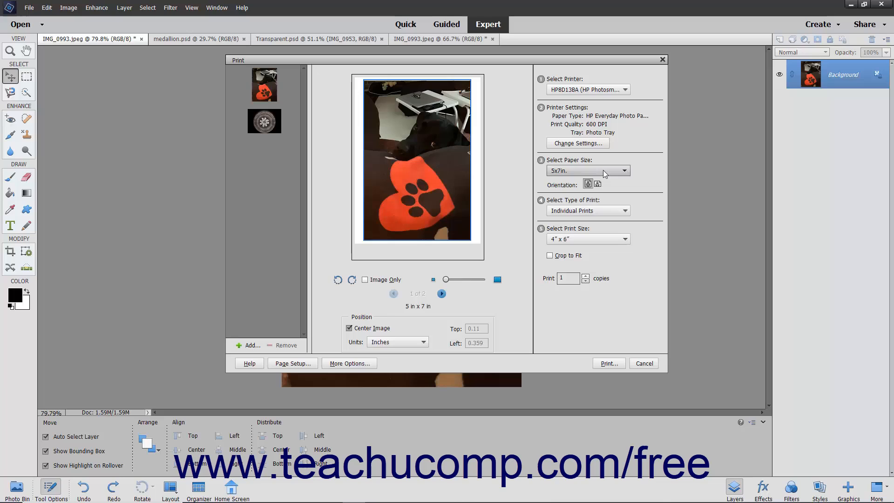
pyautogui.click(625, 171)
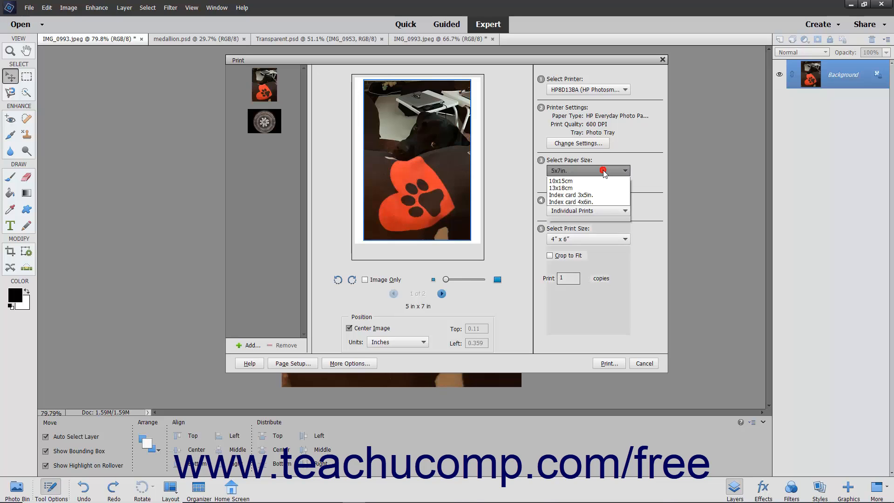
pyautogui.click(603, 171)
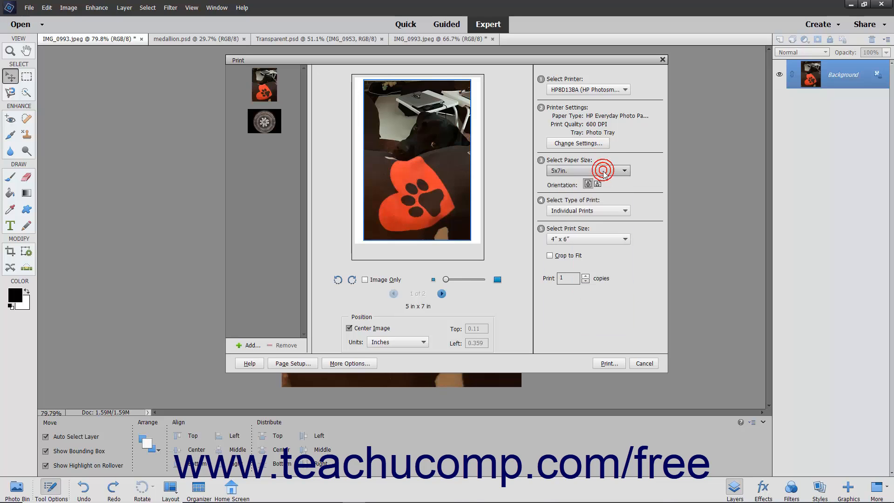
pyautogui.moveTo(621, 214)
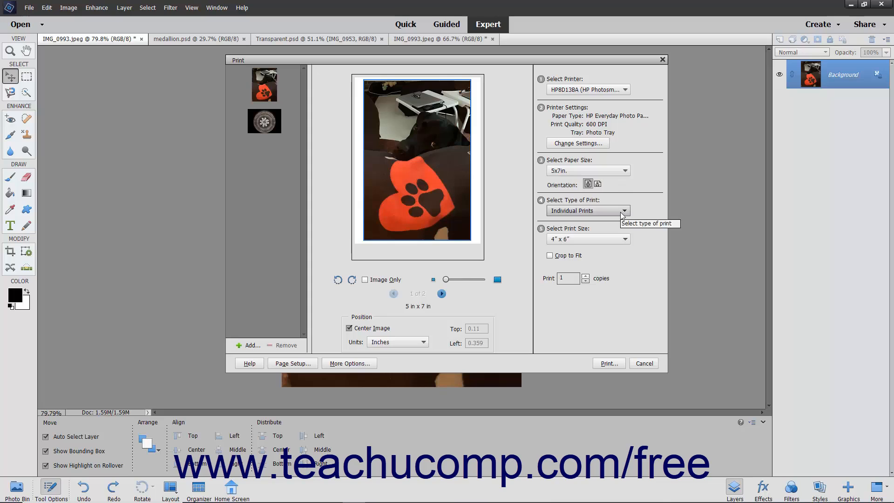
pyautogui.click(625, 211)
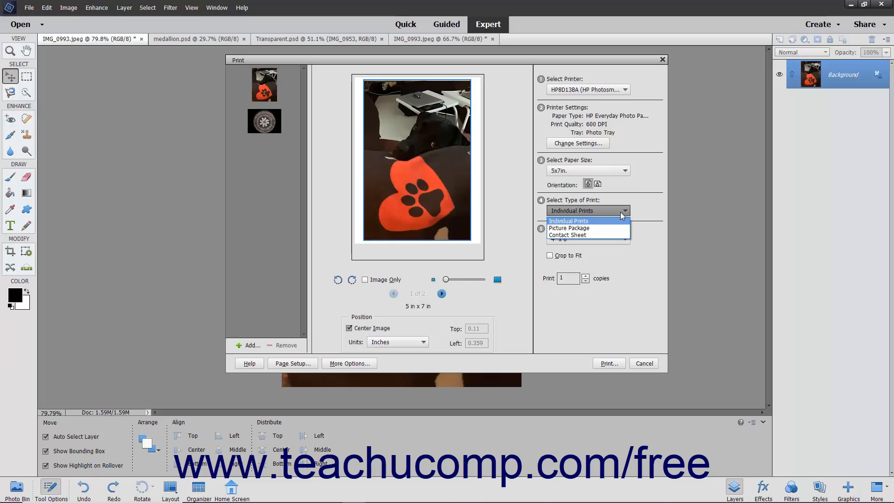
pyautogui.click(569, 221)
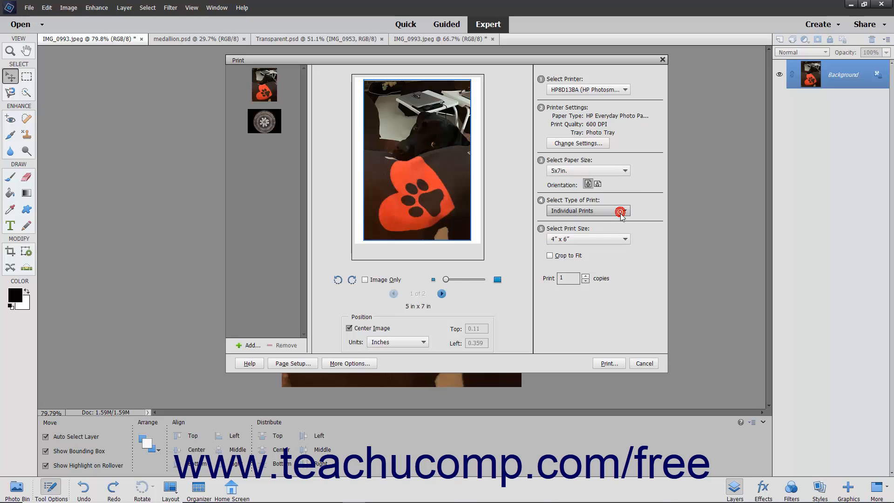
pyautogui.moveTo(619, 238)
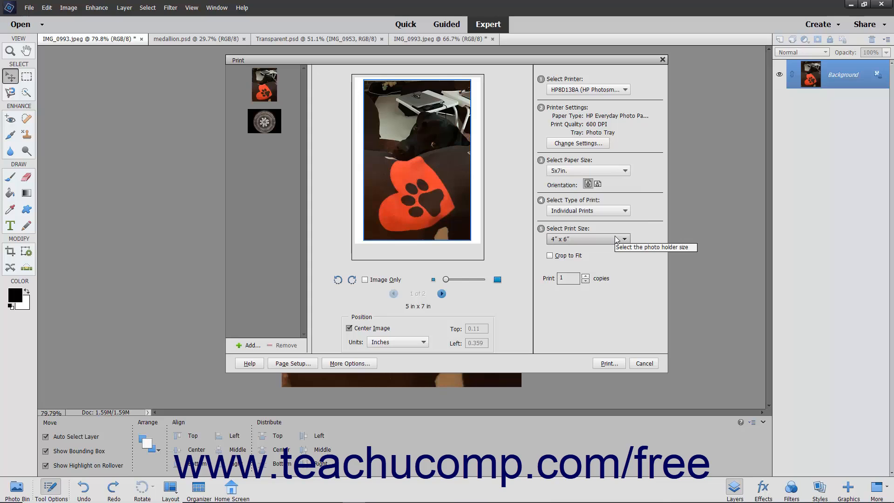
pyautogui.moveTo(616, 239)
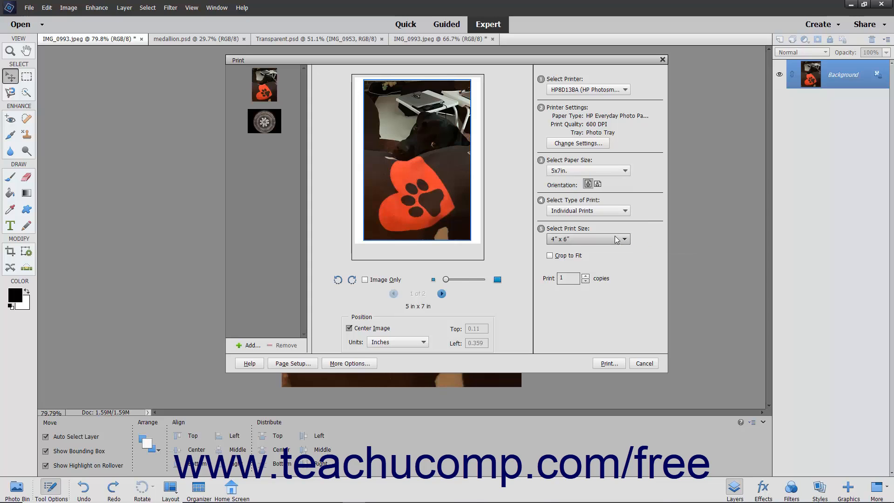
# Set print size to 5" x 7" with Crop to Fit, trying 2 copies then back to 1.
pyautogui.click(622, 239)
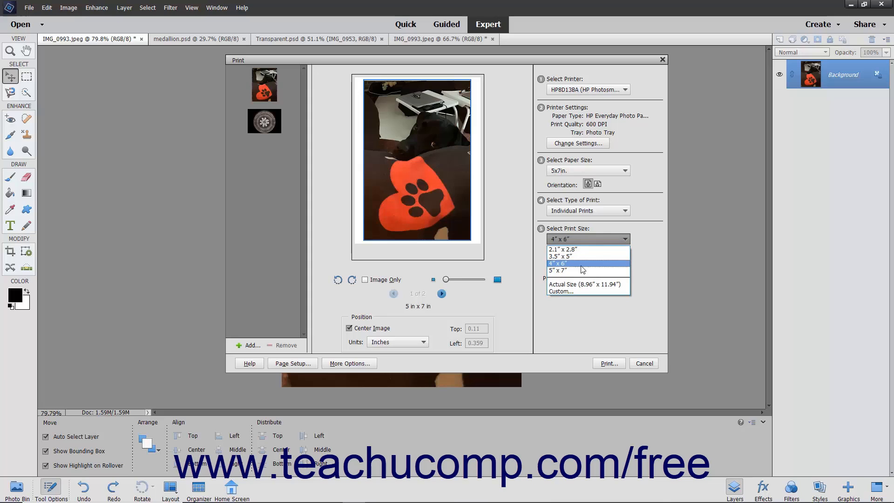
pyautogui.click(556, 270)
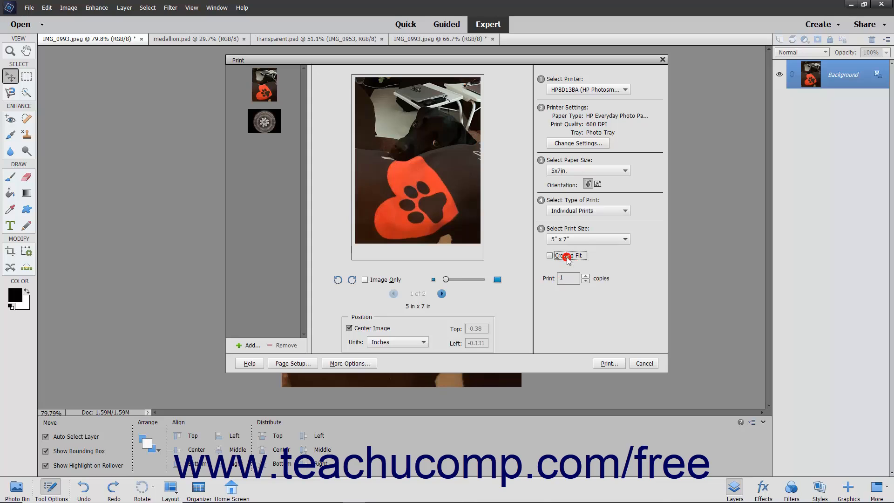
pyautogui.click(550, 255)
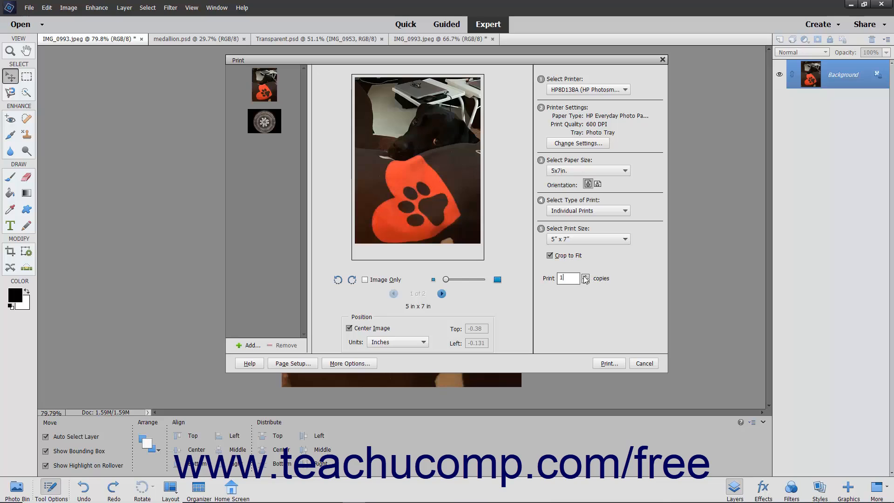
pyautogui.click(585, 275)
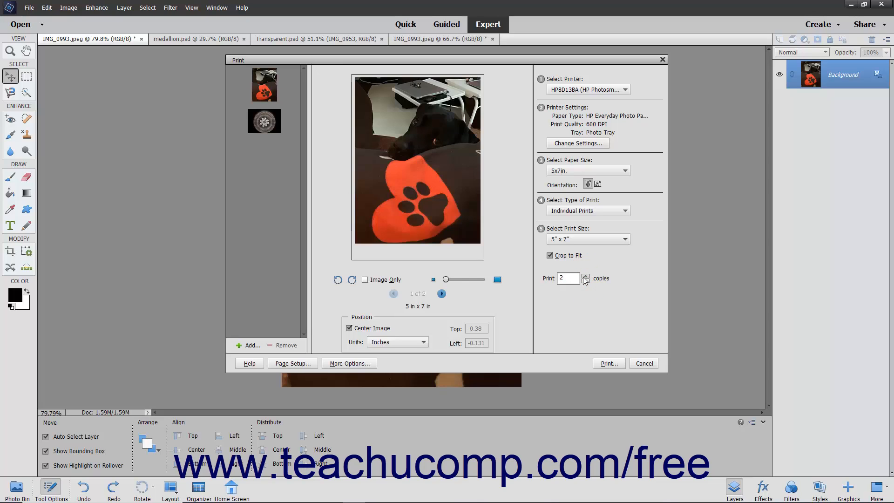
pyautogui.click(585, 280)
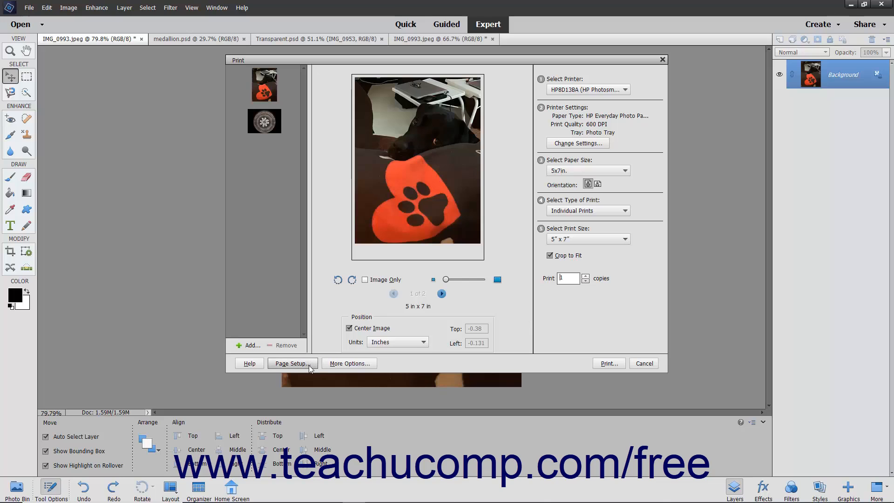
# Review Page Setup's Paper/Quality properties unchanged, then turn off Crop to Fit.
pyautogui.click(291, 363)
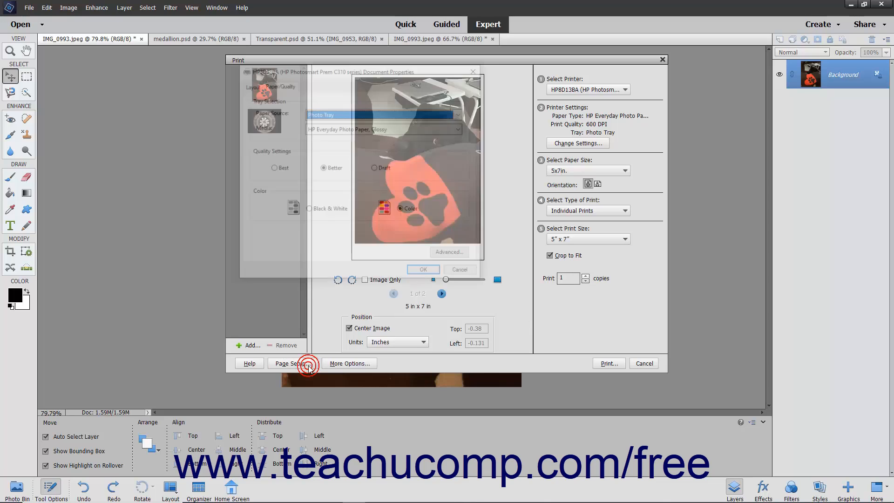
pyautogui.click(292, 364)
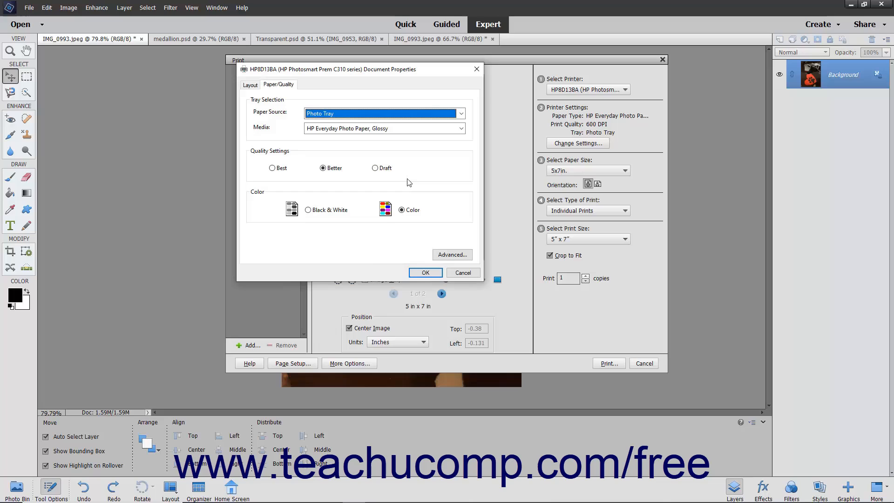
pyautogui.moveTo(387, 150)
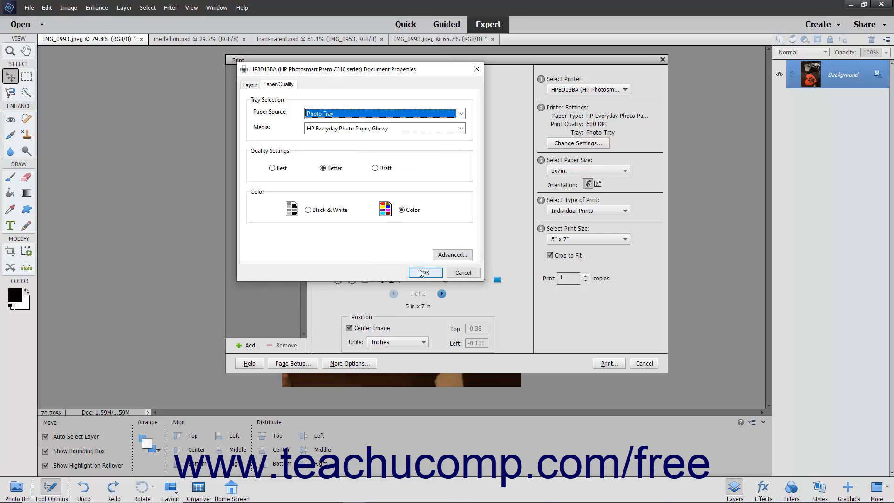
pyautogui.click(425, 273)
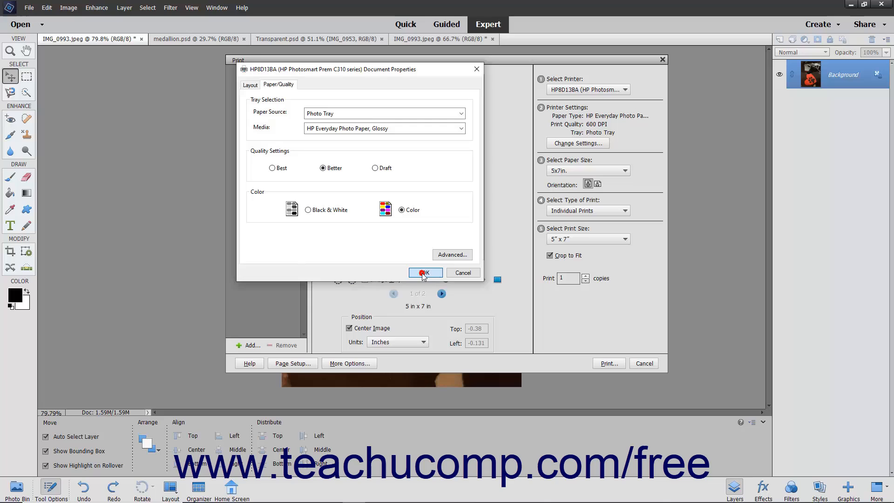
pyautogui.click(425, 273)
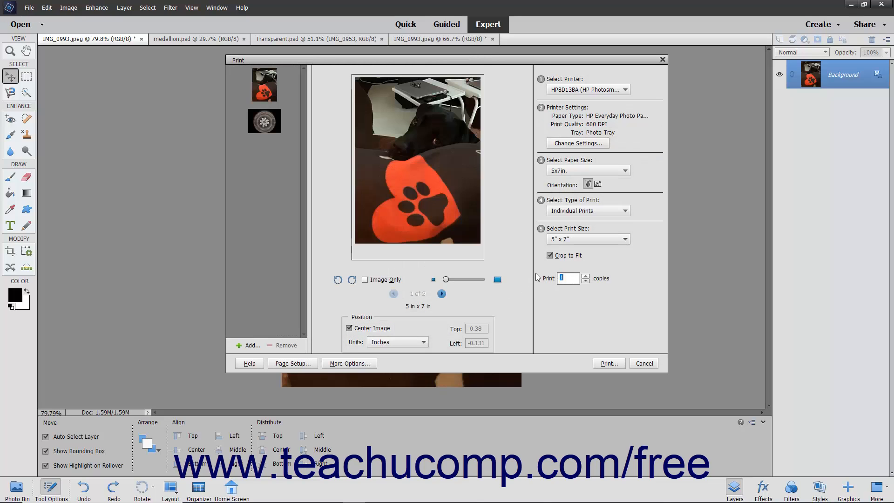
pyautogui.click(550, 256)
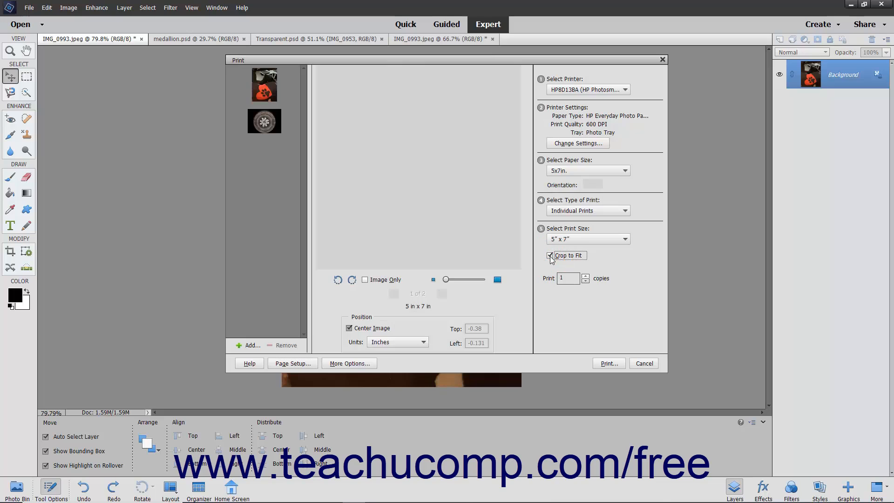
pyautogui.click(550, 255)
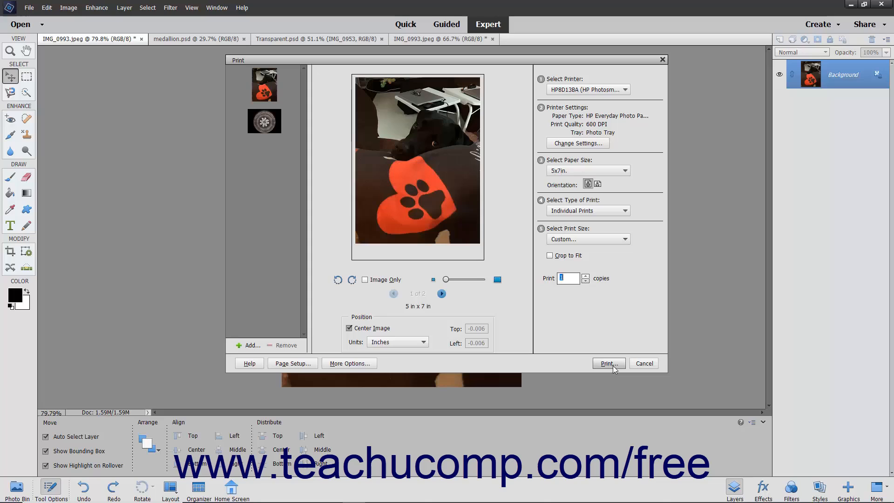
# Print the job, continuing past the below-300-dpi warning.
pyautogui.click(608, 363)
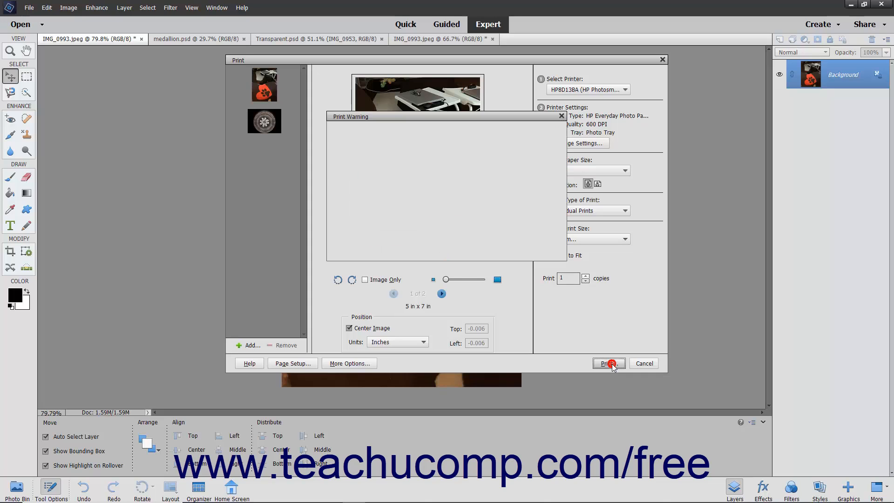
pyautogui.click(608, 363)
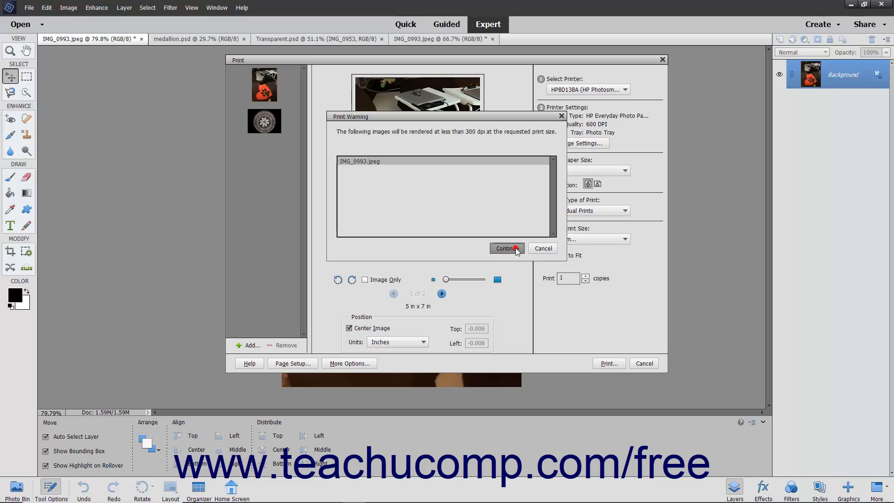
pyautogui.click(503, 248)
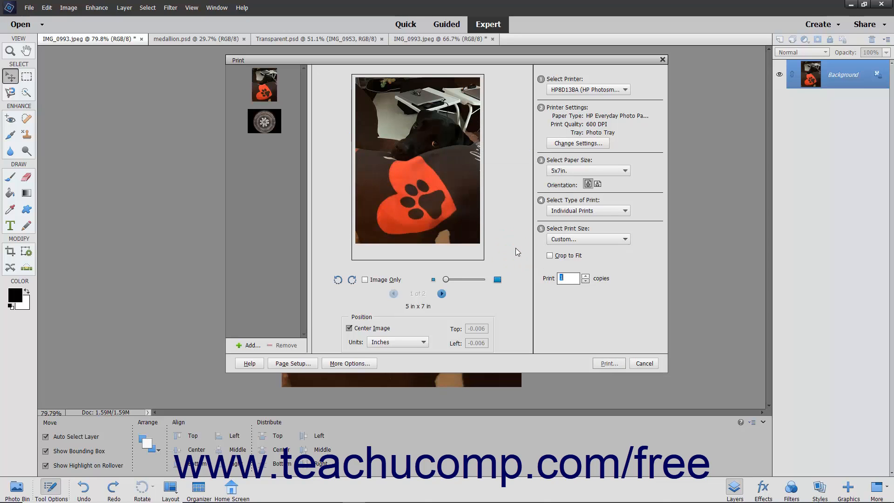